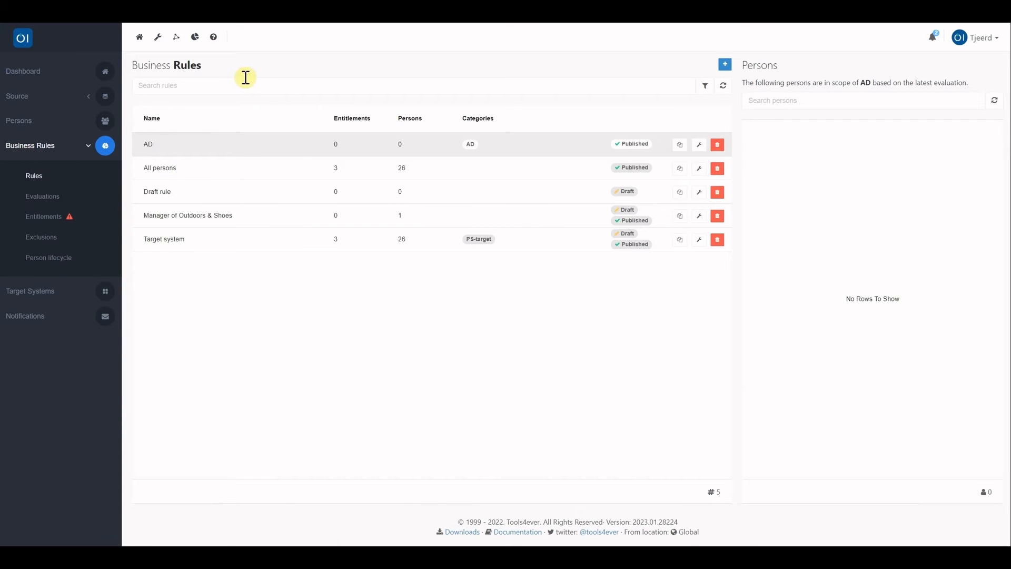
Show the Business Rules filter options for state and category.
{"action": "left_click", "coordinate": [705, 86]}
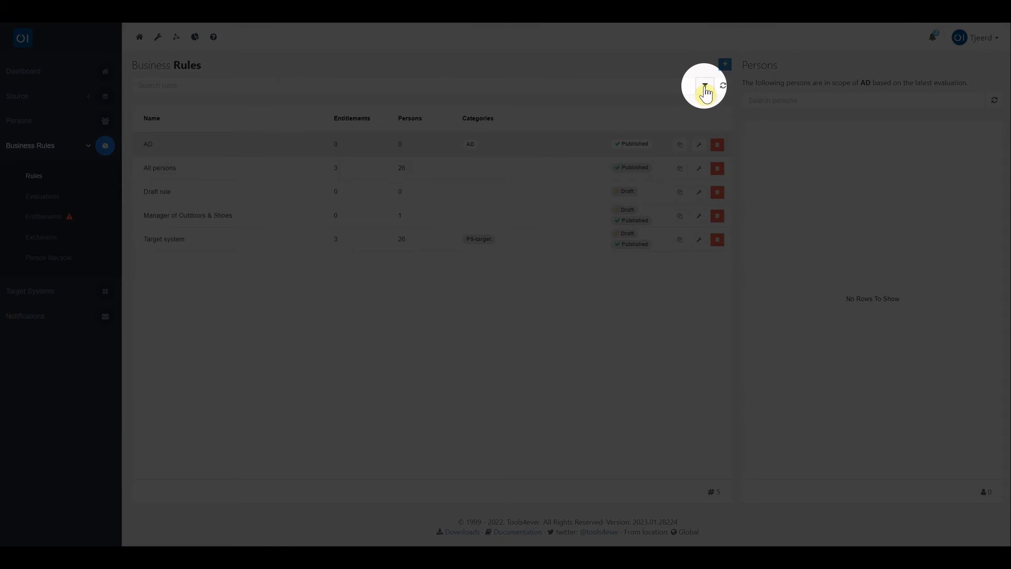
{"action": "left_click", "coordinate": [704, 85]}
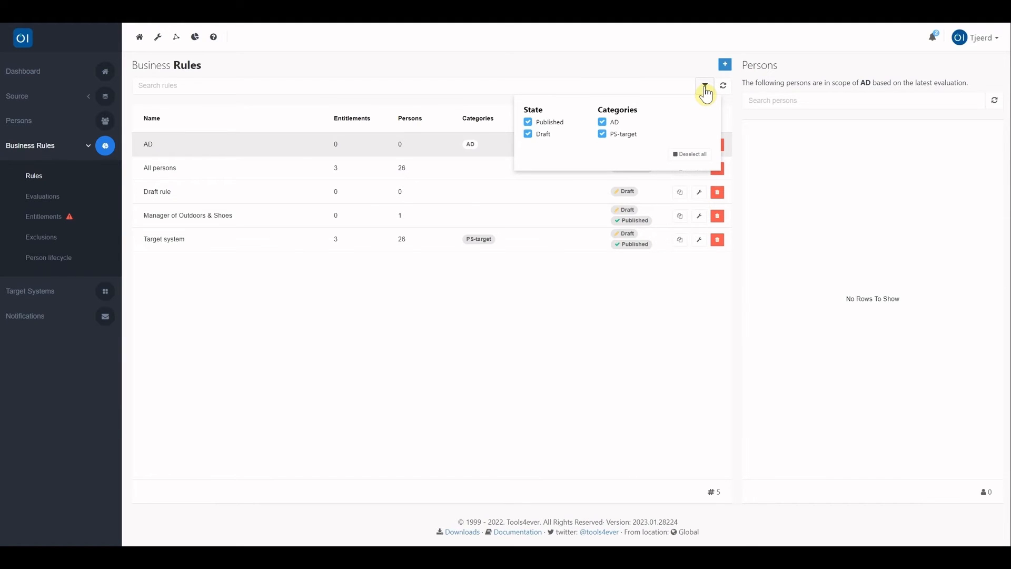
{"action": "mouse_move", "coordinate": [548, 126]}
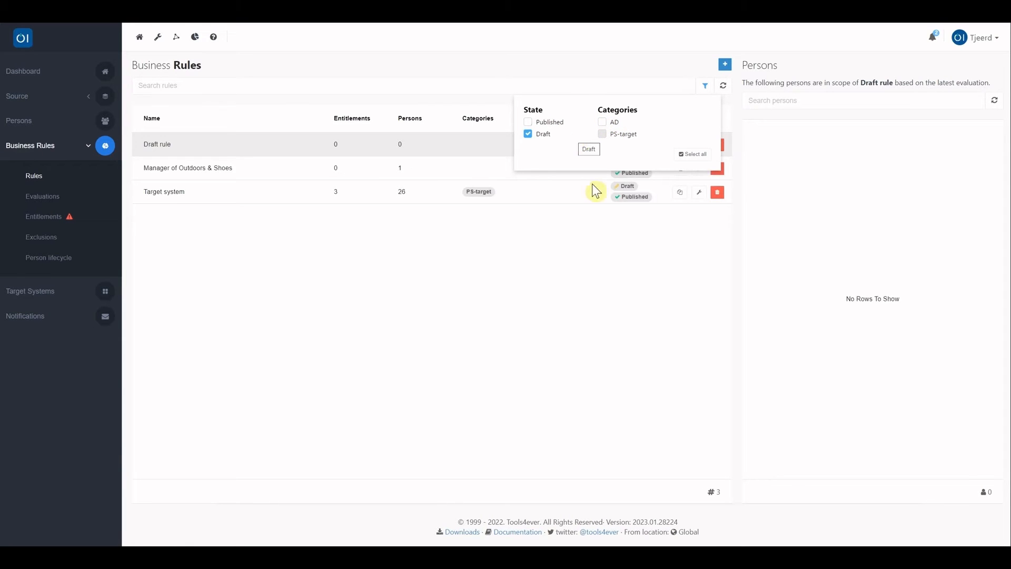
Close the filter panel and view the Manager of Outdoors & Shoes rule's conditions.
{"action": "left_click", "coordinate": [705, 85]}
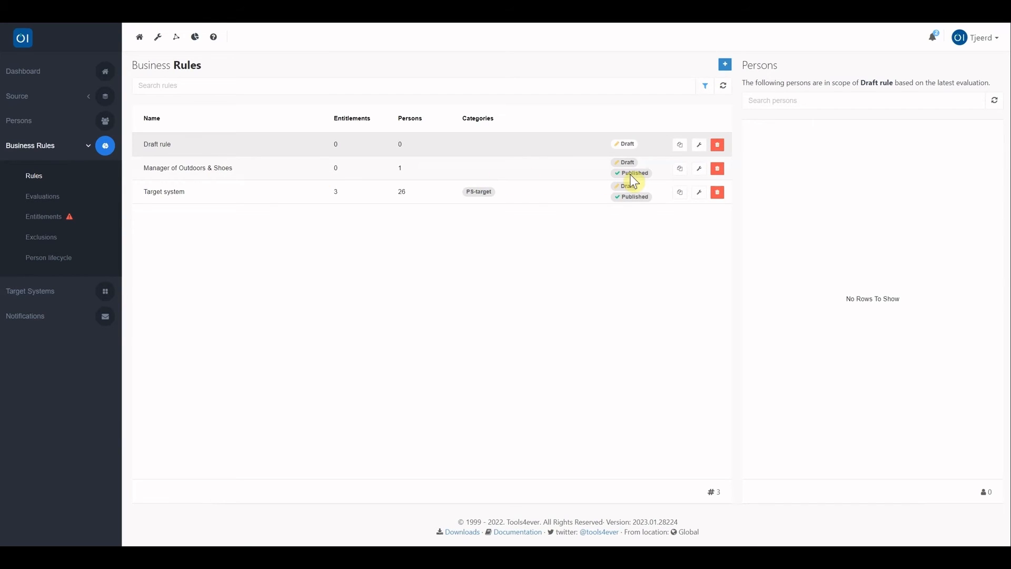
{"action": "mouse_move", "coordinate": [680, 169]}
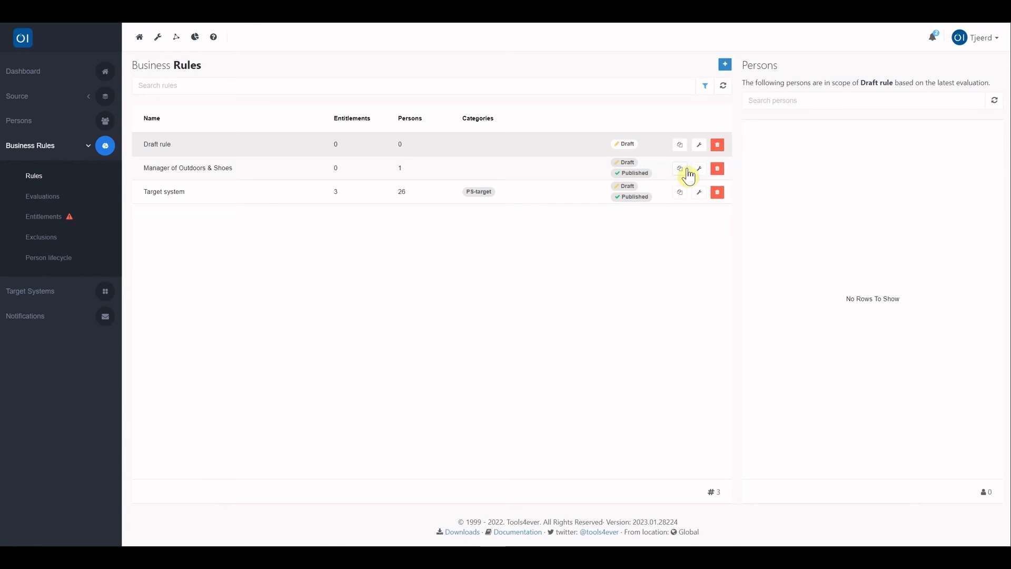
{"action": "left_click", "coordinate": [679, 169]}
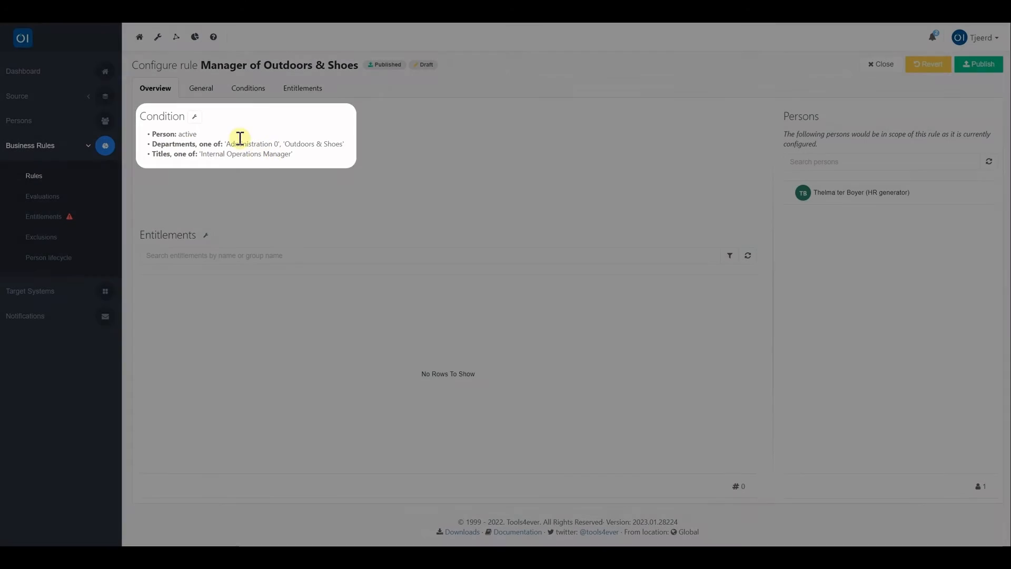
{"action": "left_click", "coordinate": [247, 88]}
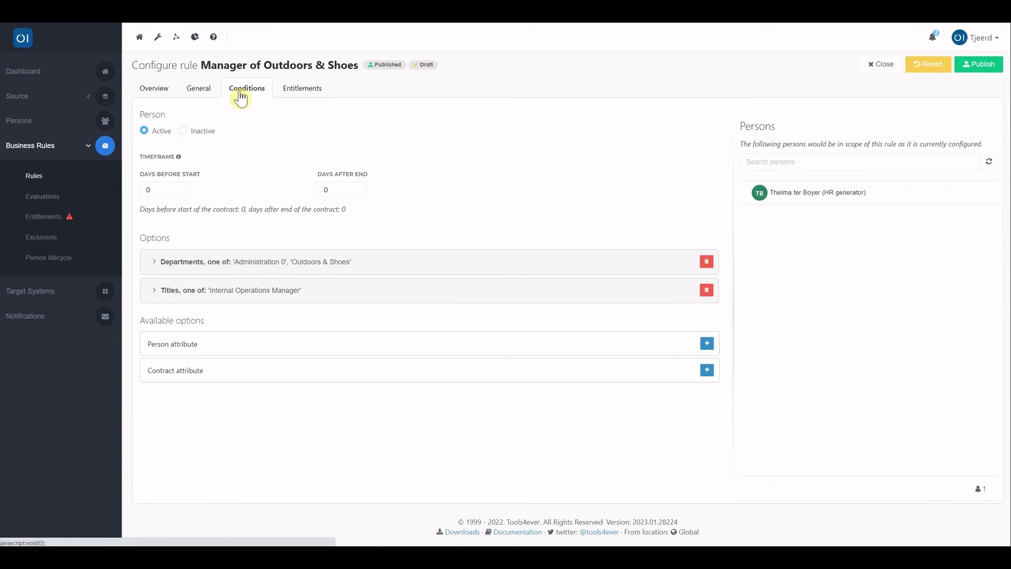
Expand the 'Departments, one of' condition to list Administration 0 and Outdoors & Shoes.
{"action": "left_click", "coordinate": [154, 261]}
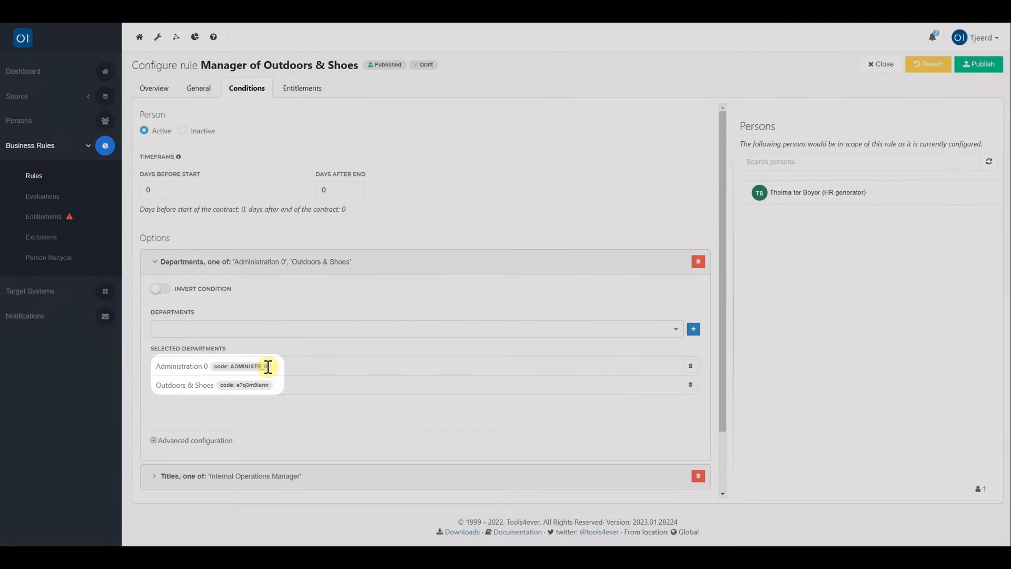
{"action": "mouse_move", "coordinate": [267, 366]}
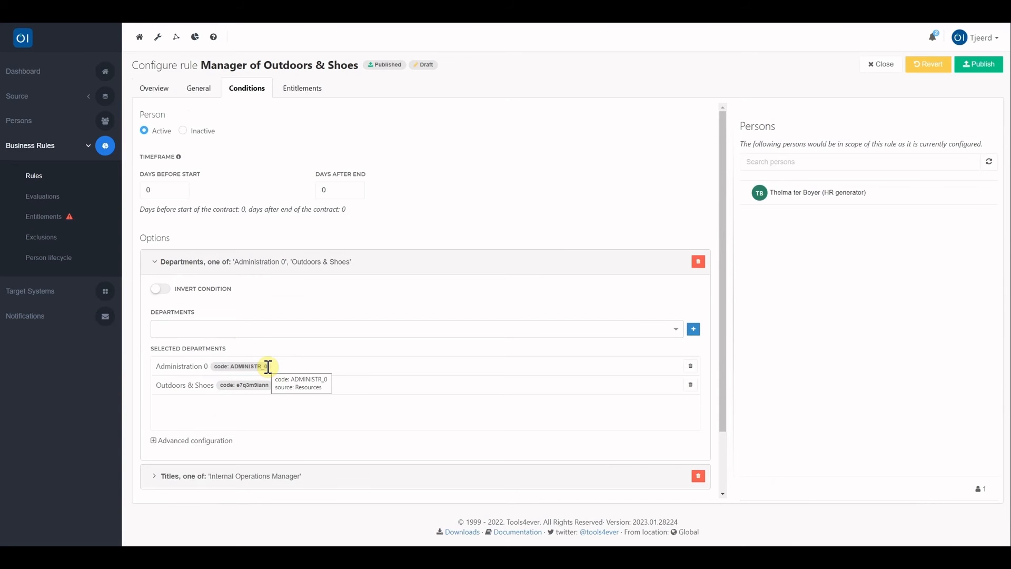